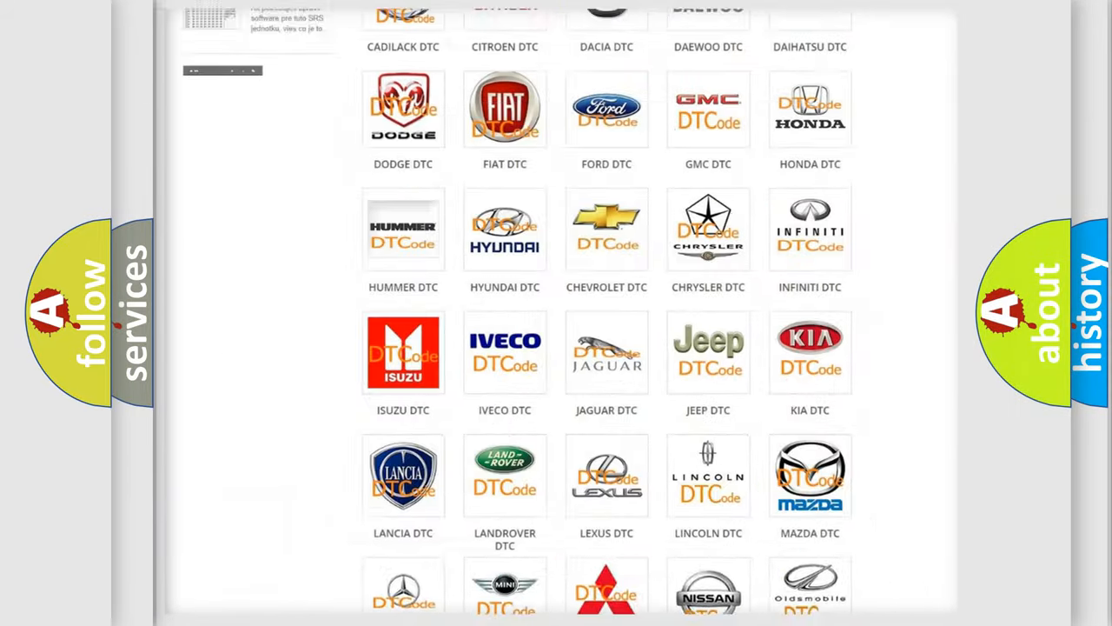
Locate the FORD DTC tile in the brand grid and open Ford's code subcategories
{"action": "scroll", "scroll_direction": "up", "scroll_amount": 3}
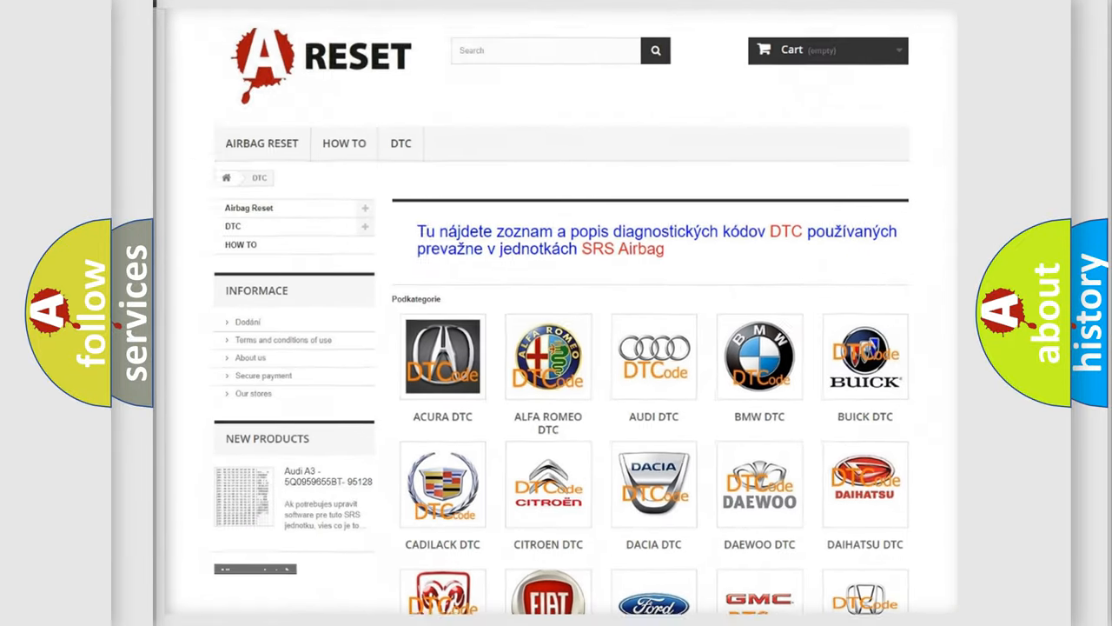
{"action": "scroll", "scroll_direction": "down", "scroll_amount": 3}
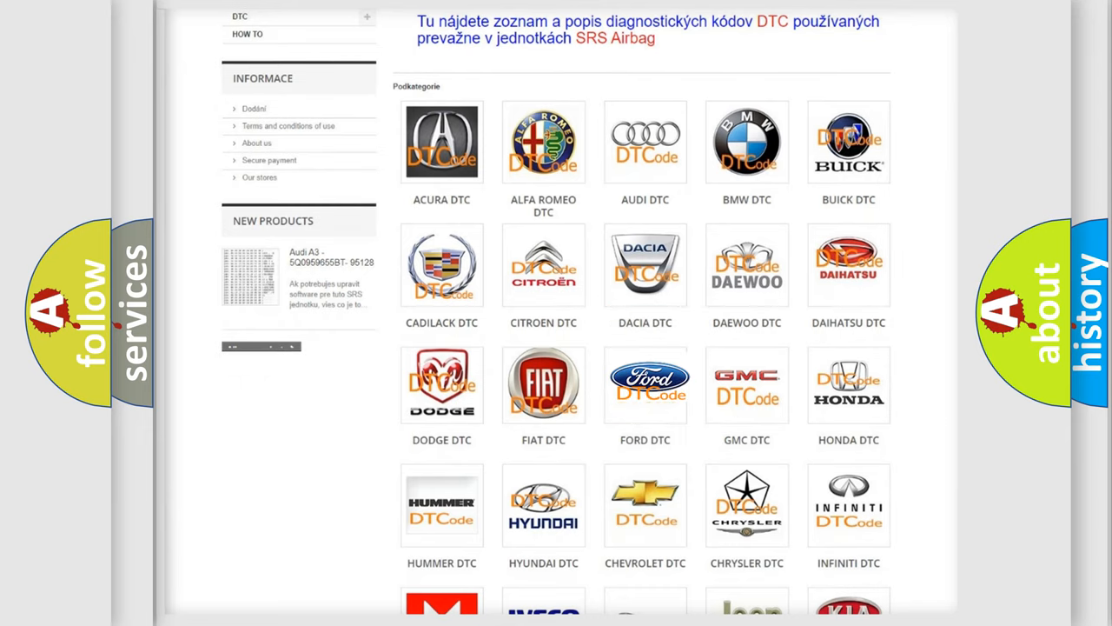
{"action": "left_click", "coordinate": [645, 384]}
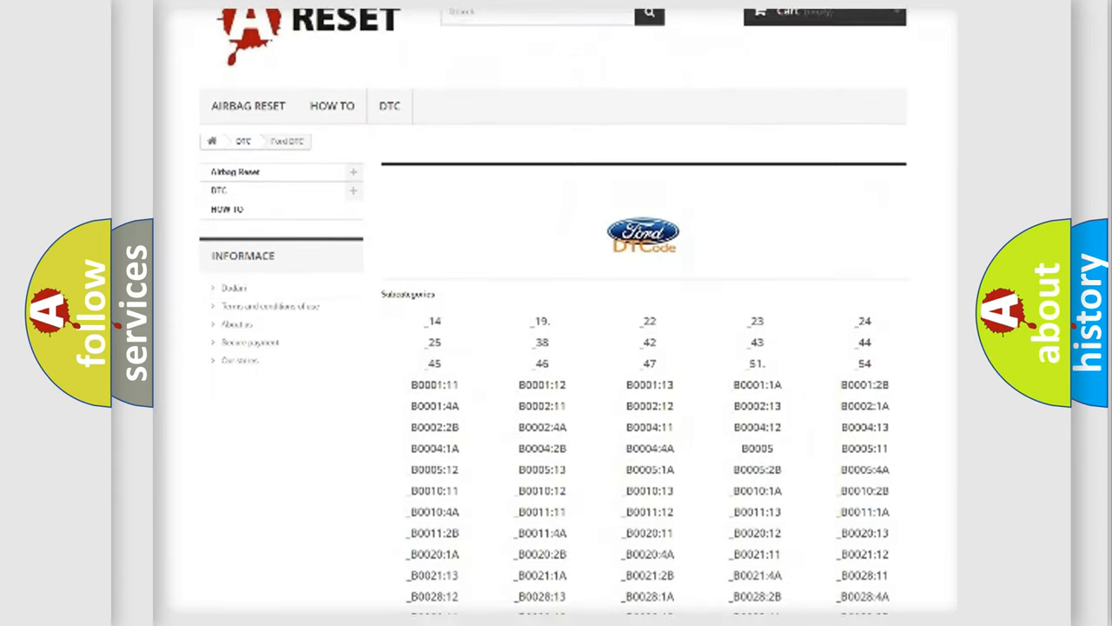
{"action": "scroll", "scroll_direction": "down", "scroll_amount": 3}
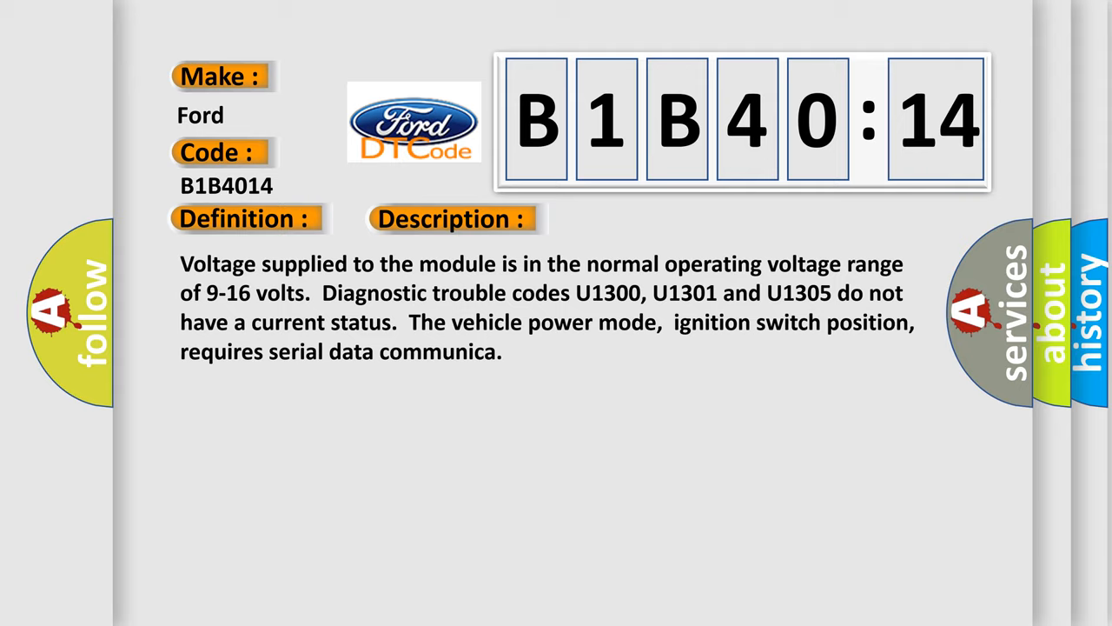
Reveal the Cause section for Ford B1B40:14: short to ground or open circuit
{"action": "left_click", "coordinate": [639, 218]}
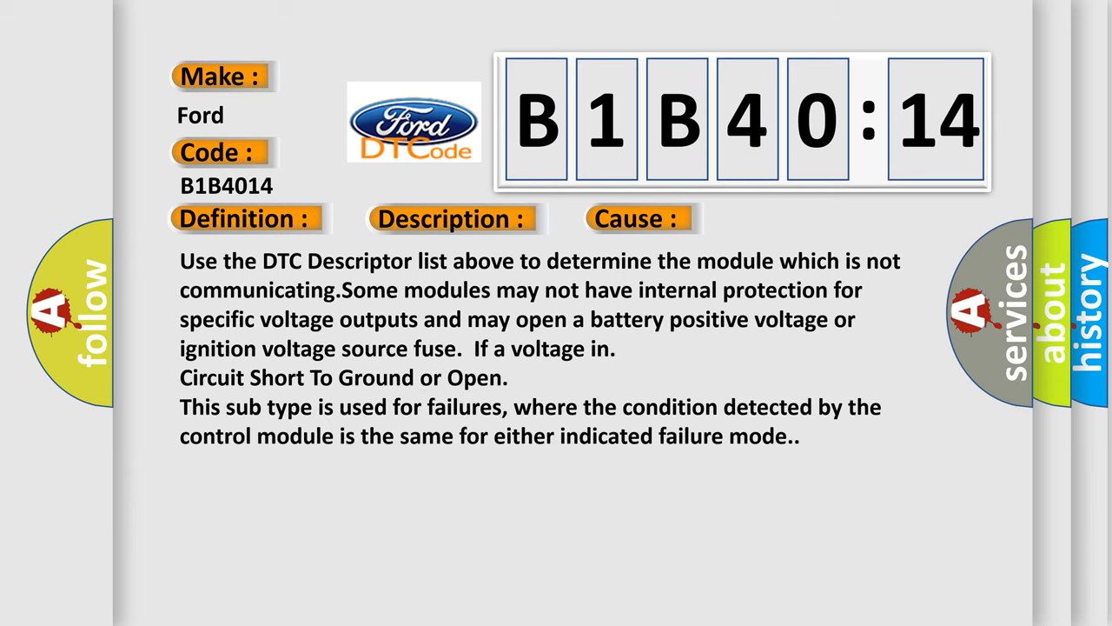